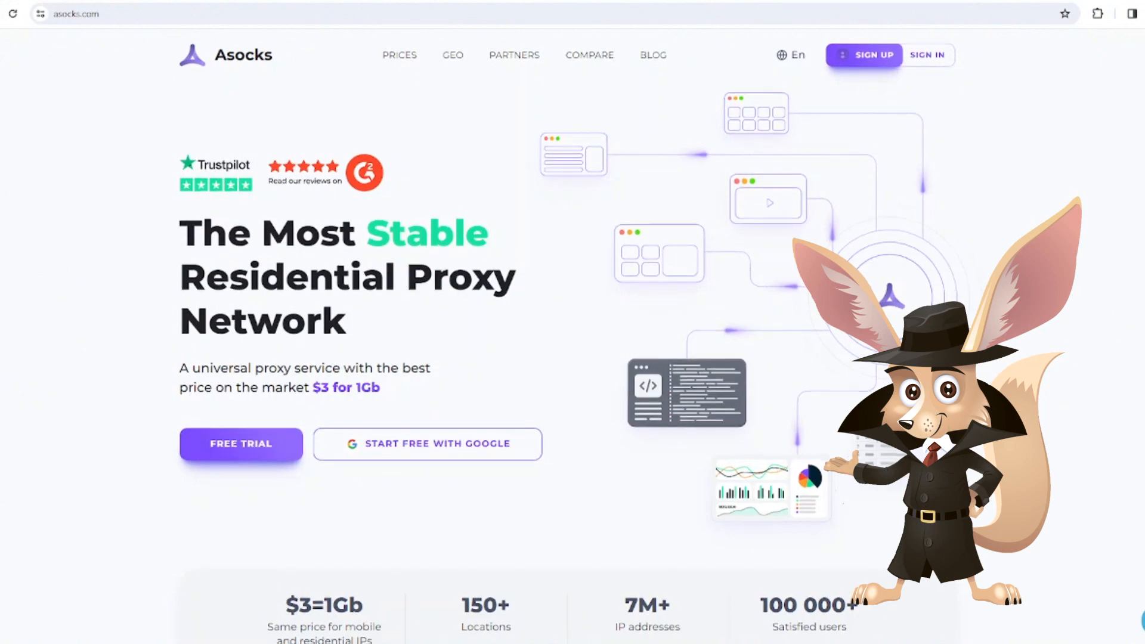
Scroll the Asocks homepage down past the stats to the support and 'Try for free' sections
scroll(down, 3)
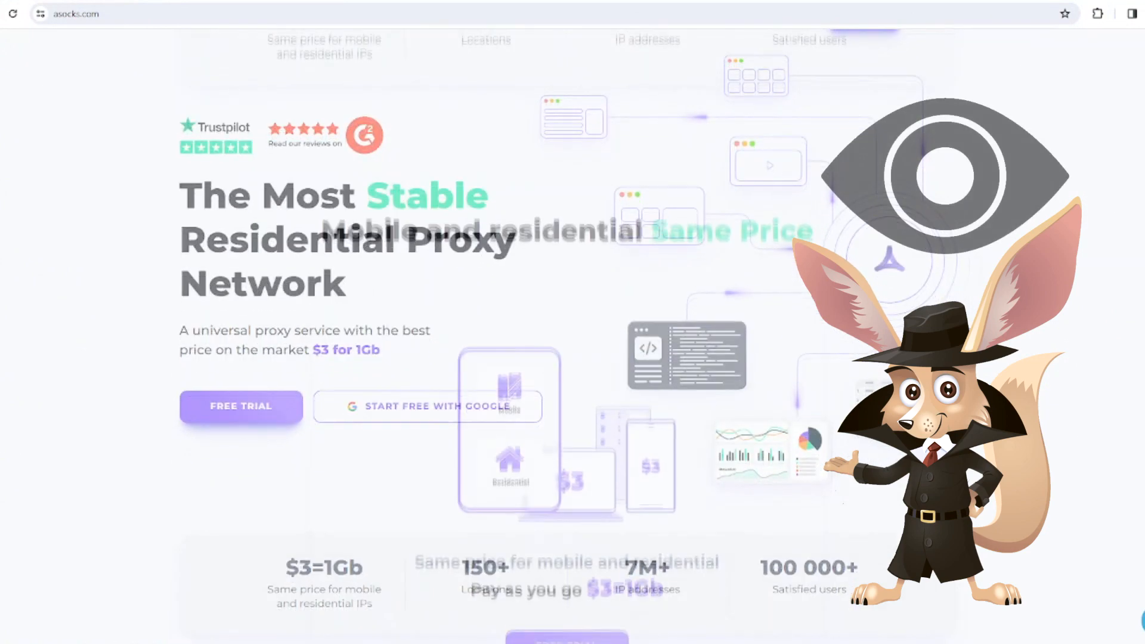
scroll(down, 3)
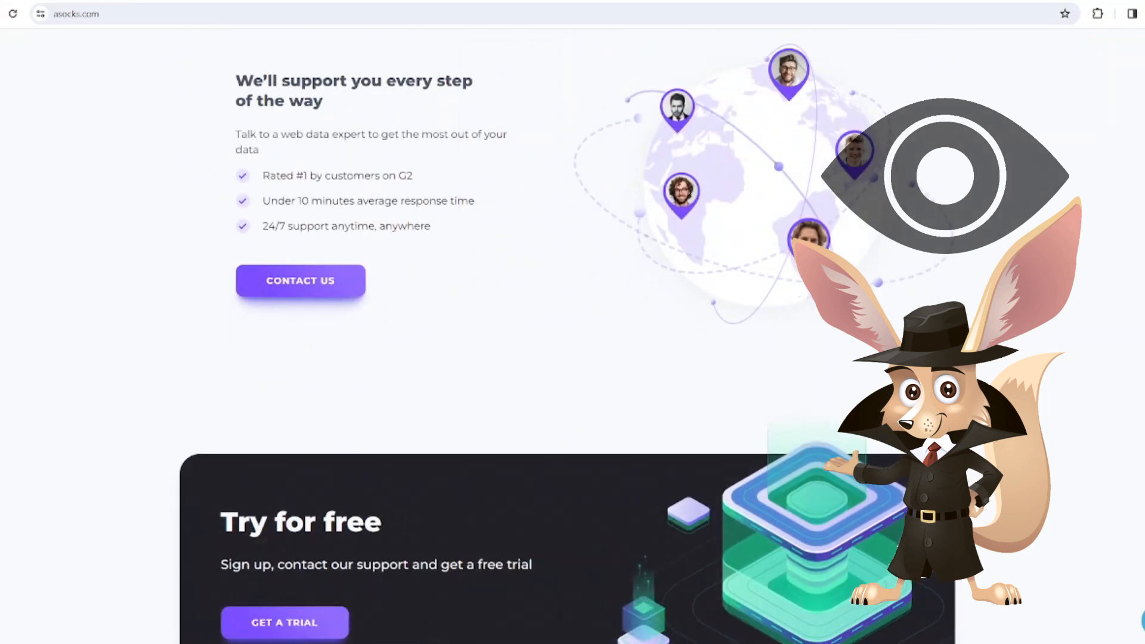
scroll(down, 3)
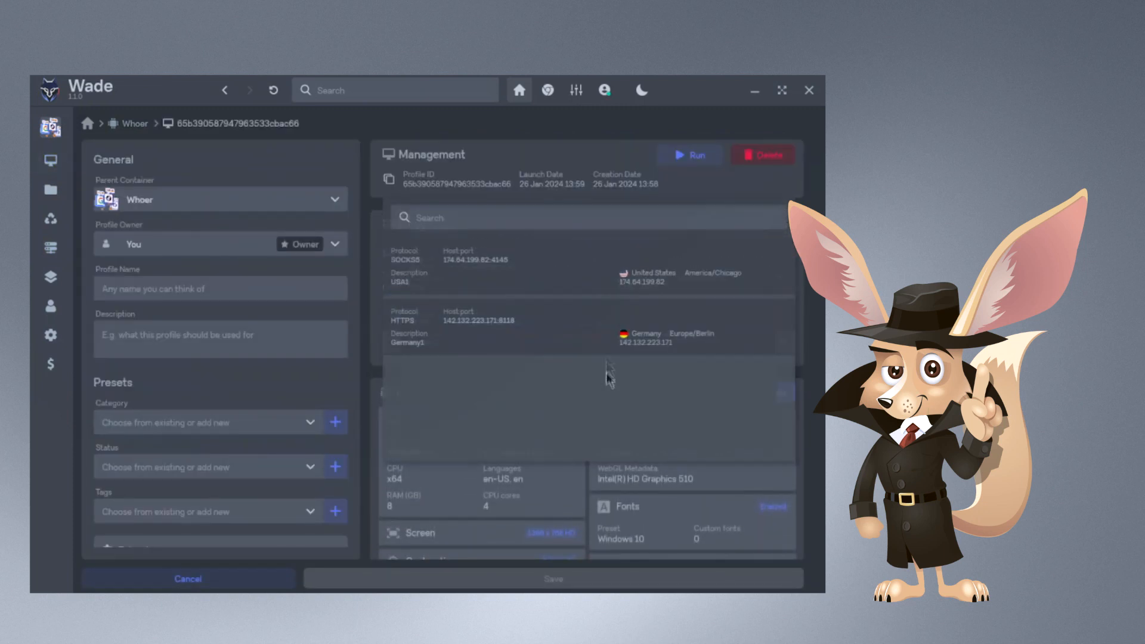
Assign the HTTPS Germany proxy to the profile and save it
click(553, 580)
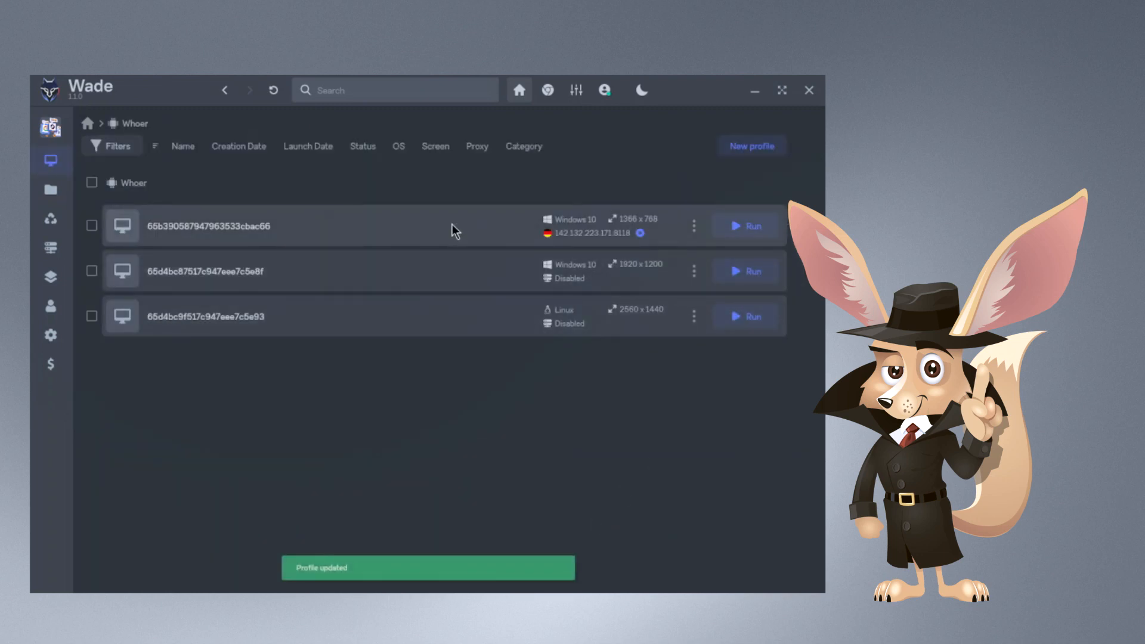
click(746, 272)
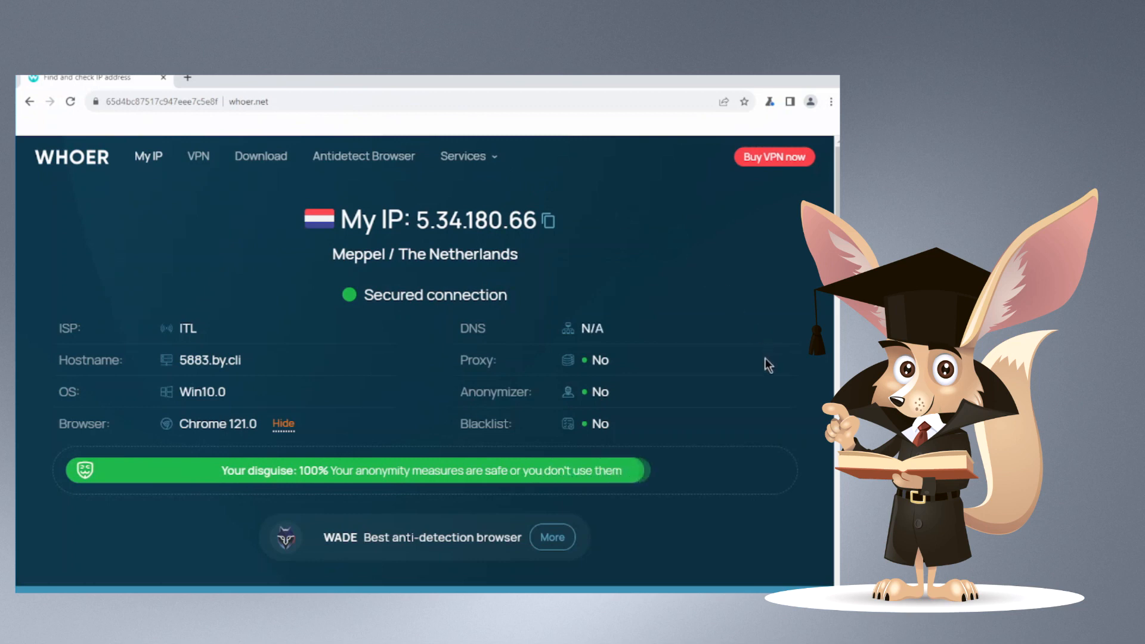
mouse_move(149, 451)
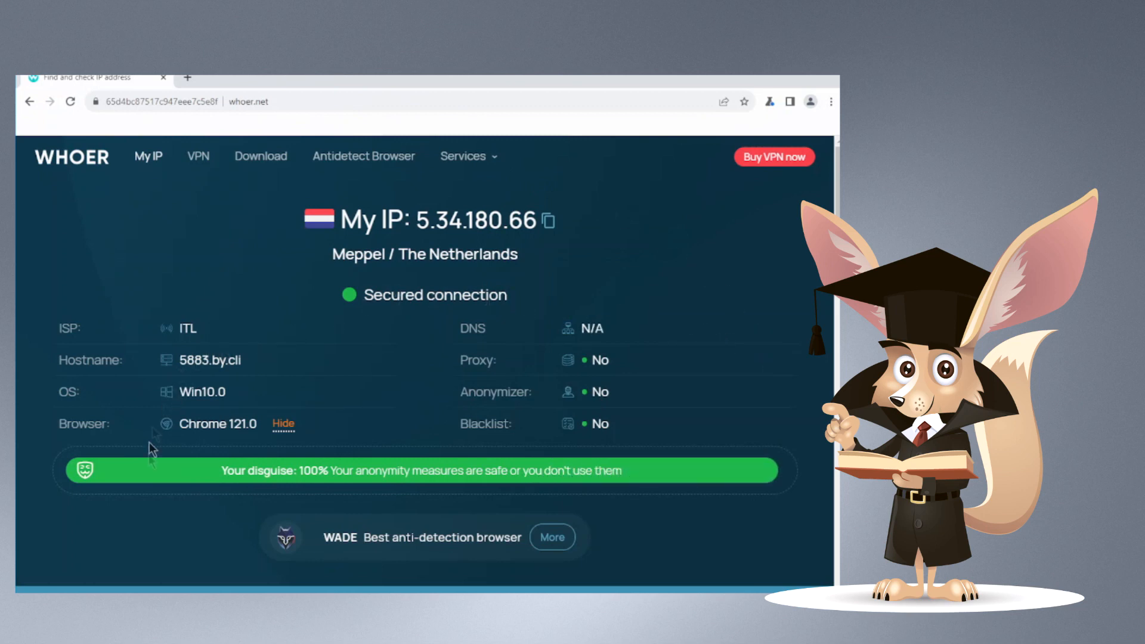
mouse_move(190, 561)
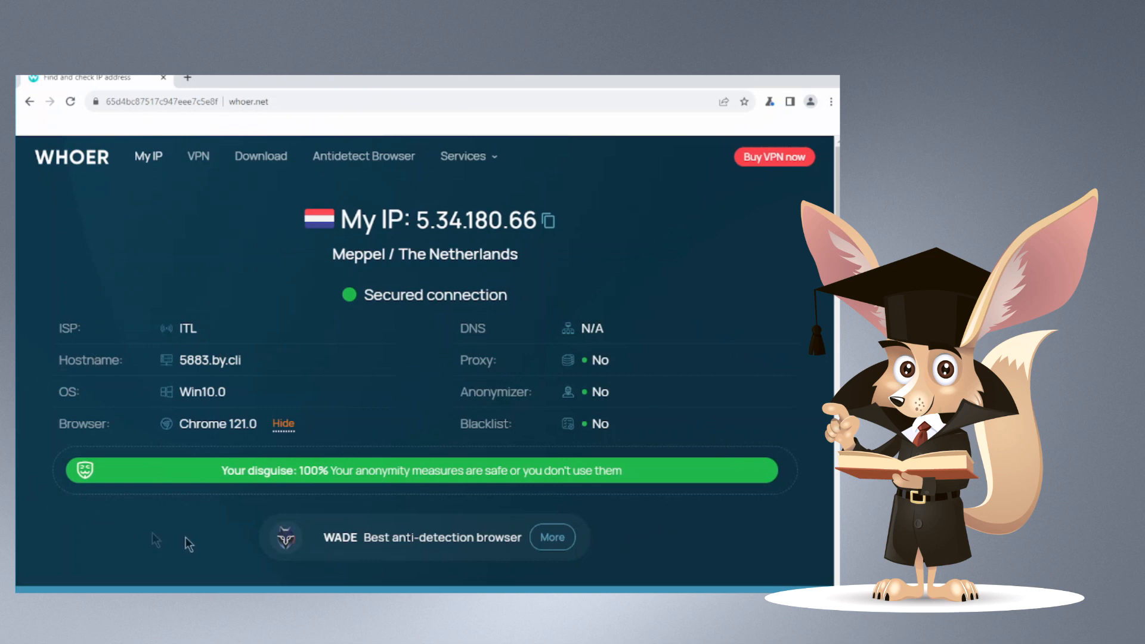
Show the IP details, switch to Browser fingerprint and scroll through the Navigator and Browser sections
click(363, 155)
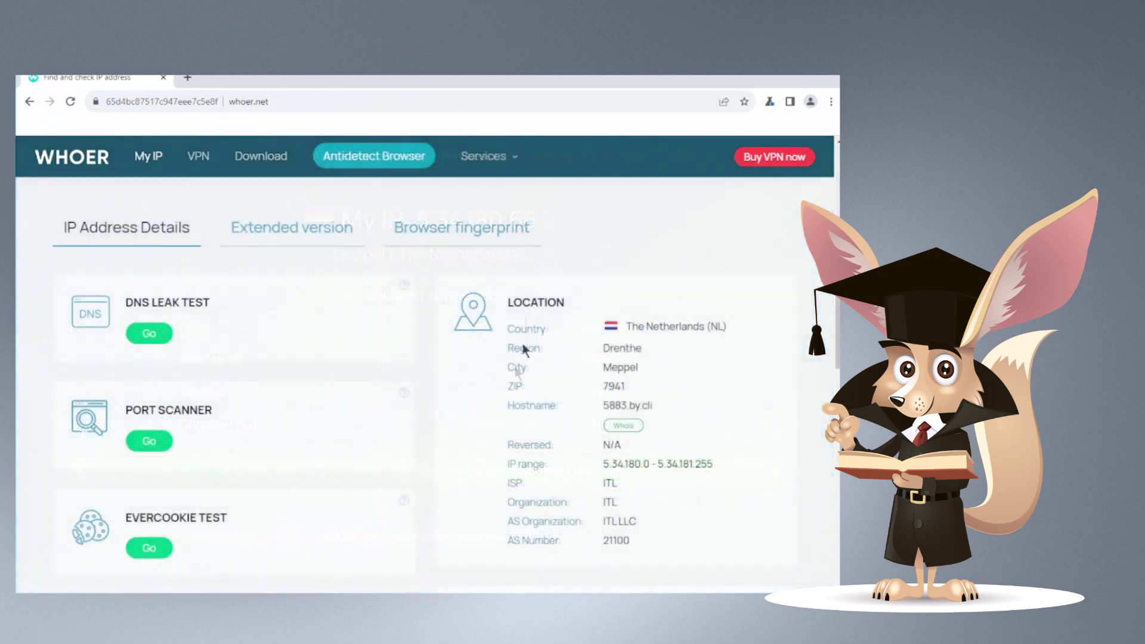
click(462, 226)
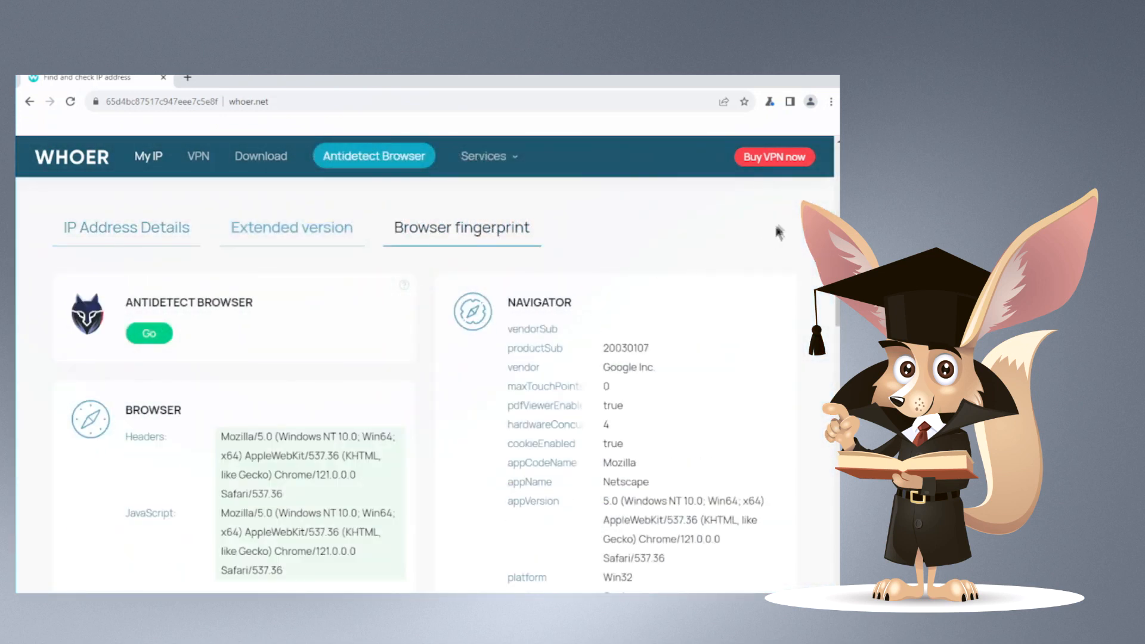
scroll(down, 3)
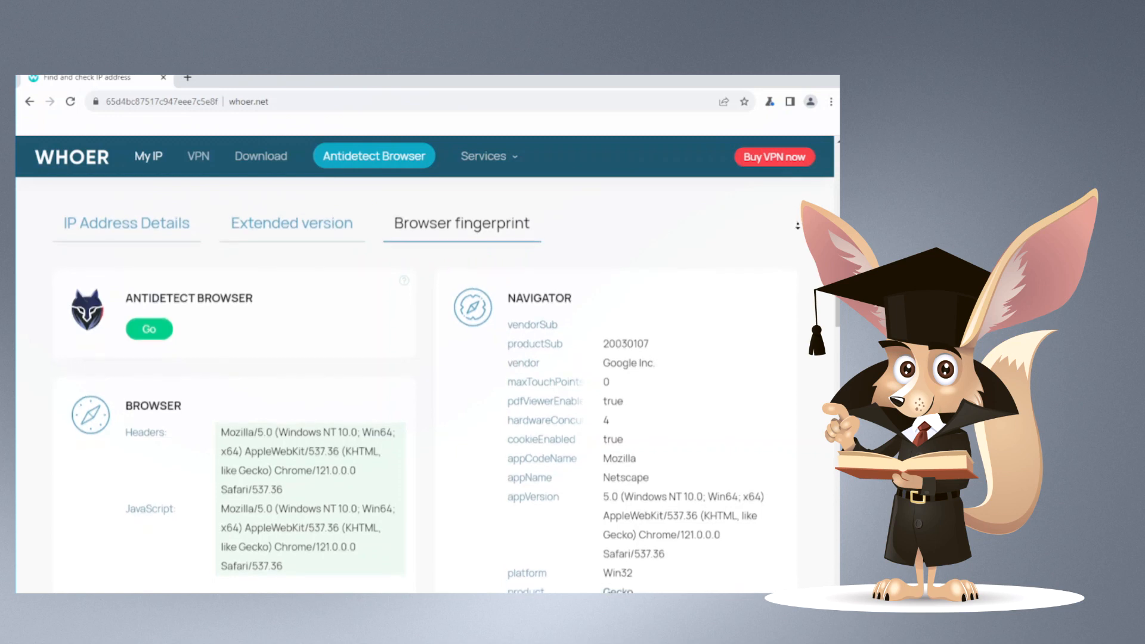
scroll(down, 3)
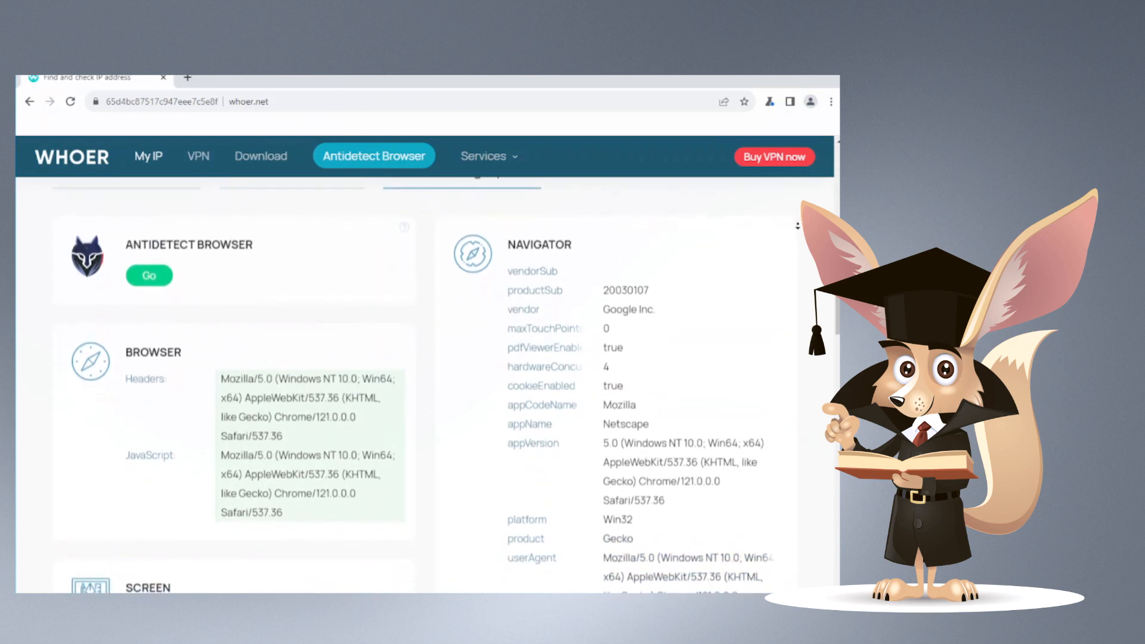
scroll(down, 3)
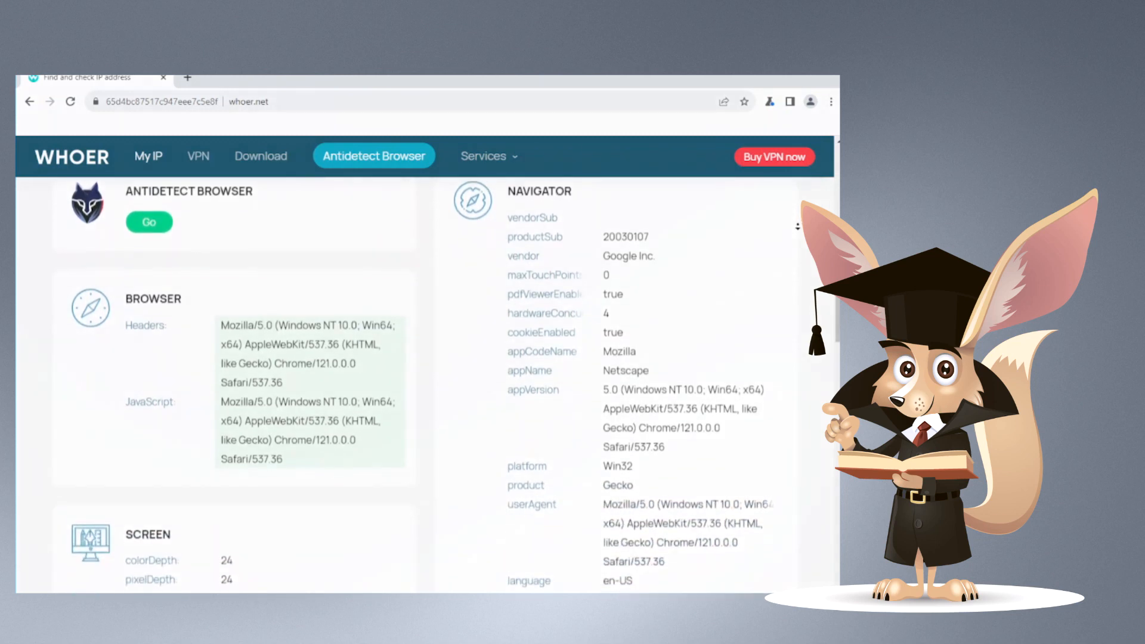